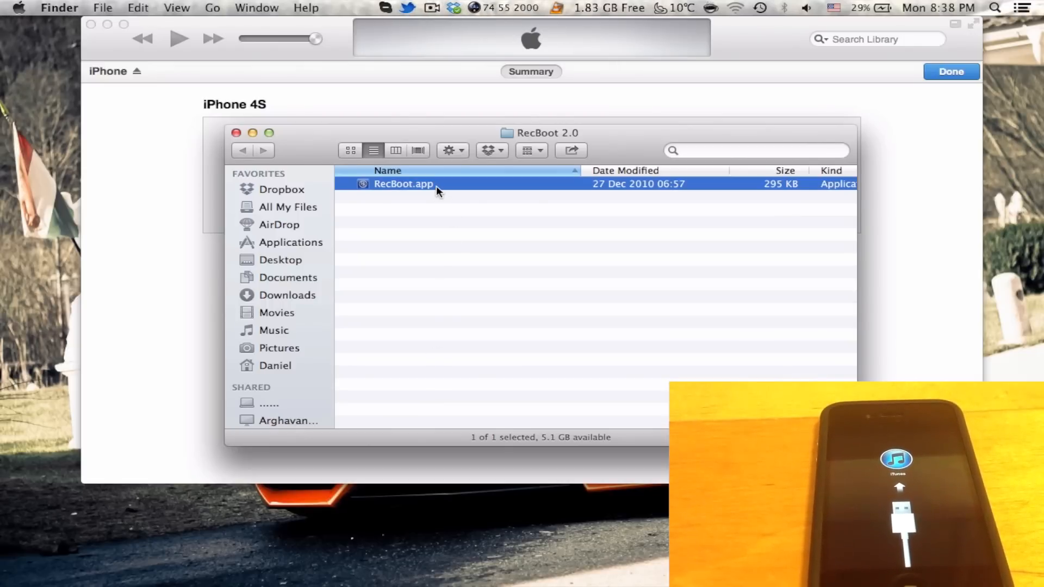
Launch RecBoot.app, exit the iPhone from recovery mode, then close the RecBoot window
double_click(404, 184)
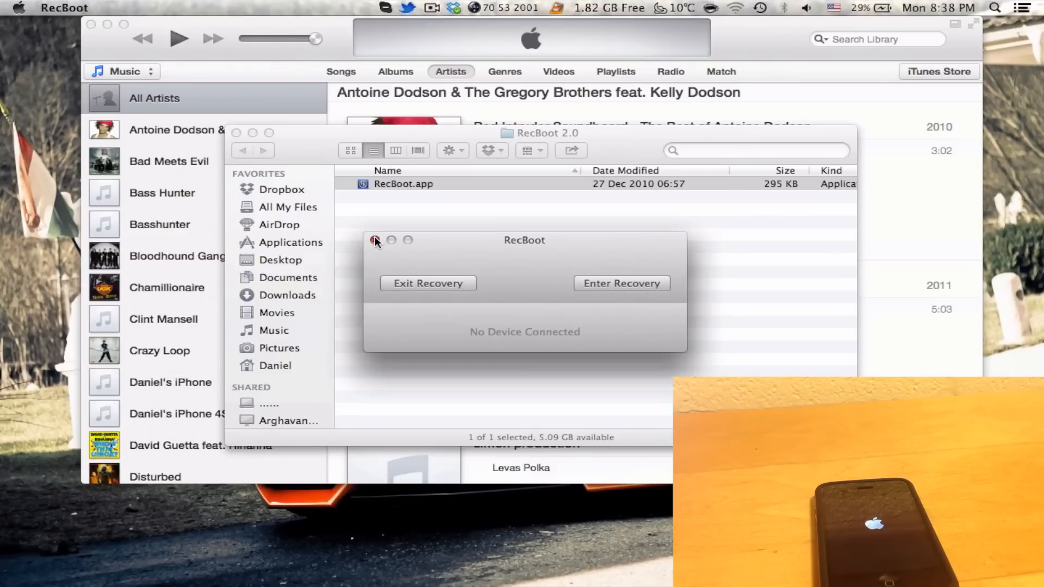
click(374, 240)
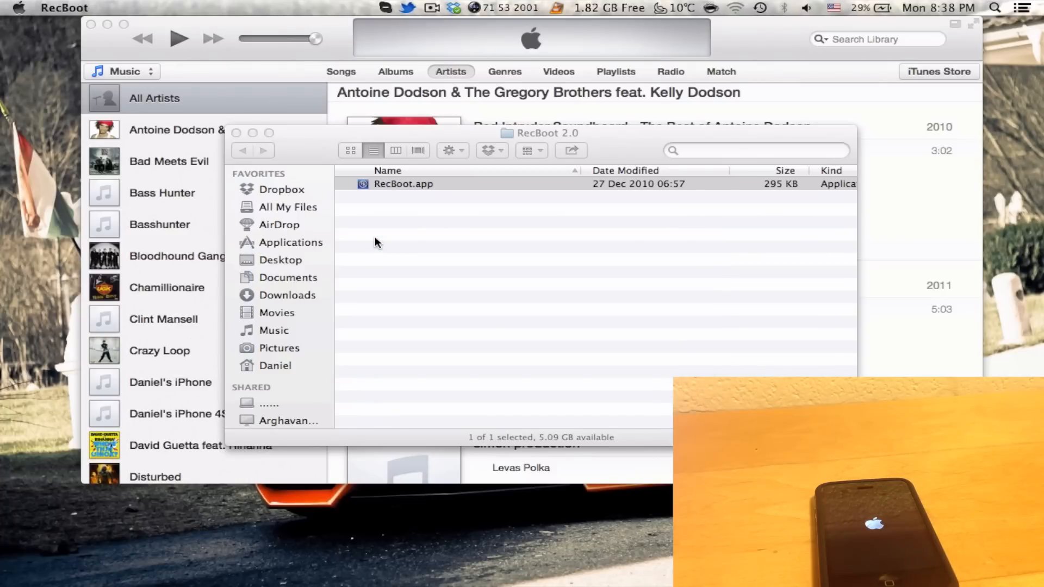